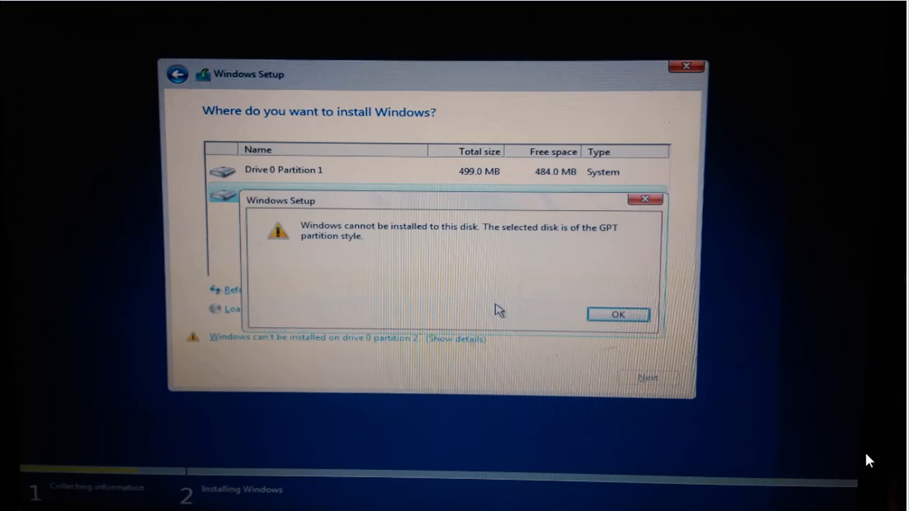
mouse_move(446, 244)
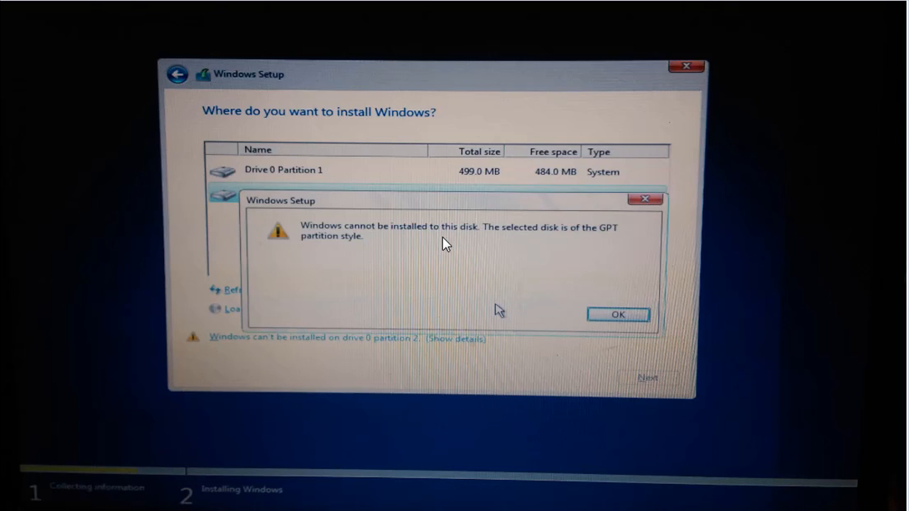
mouse_move(673, 278)
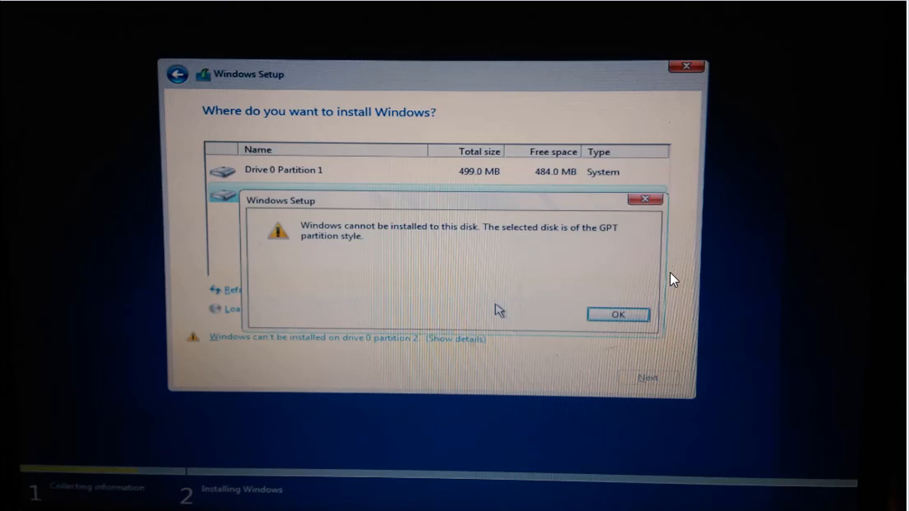
Step: Search Google for 'rufus' and go to the official rufus.akeo.ie site
left_click(616, 315)
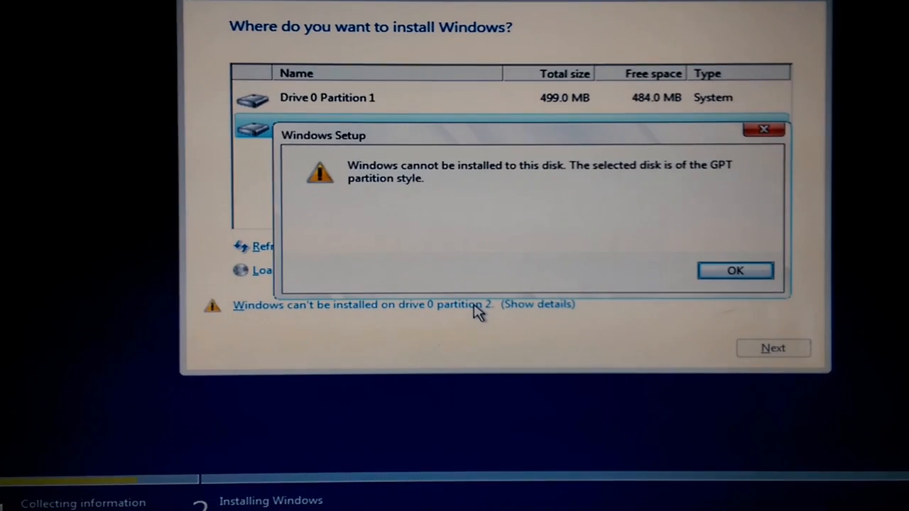
mouse_move(612, 262)
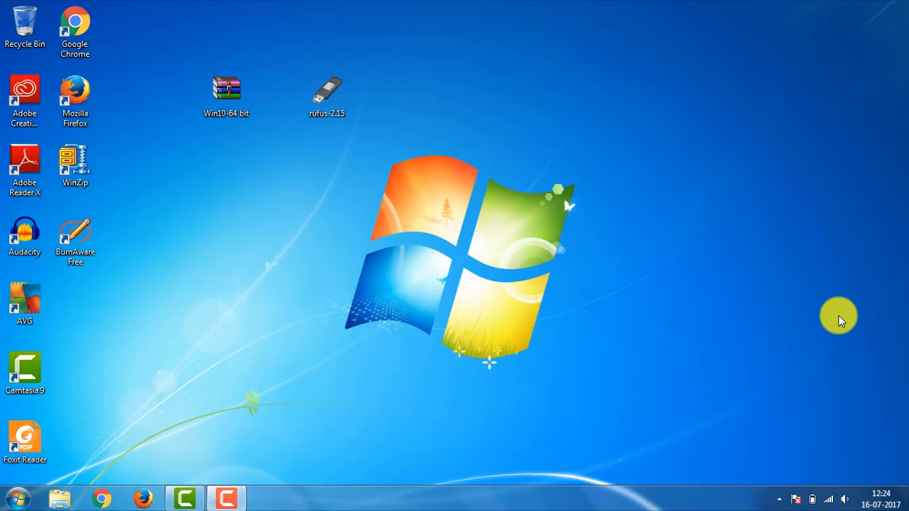
mouse_move(713, 229)
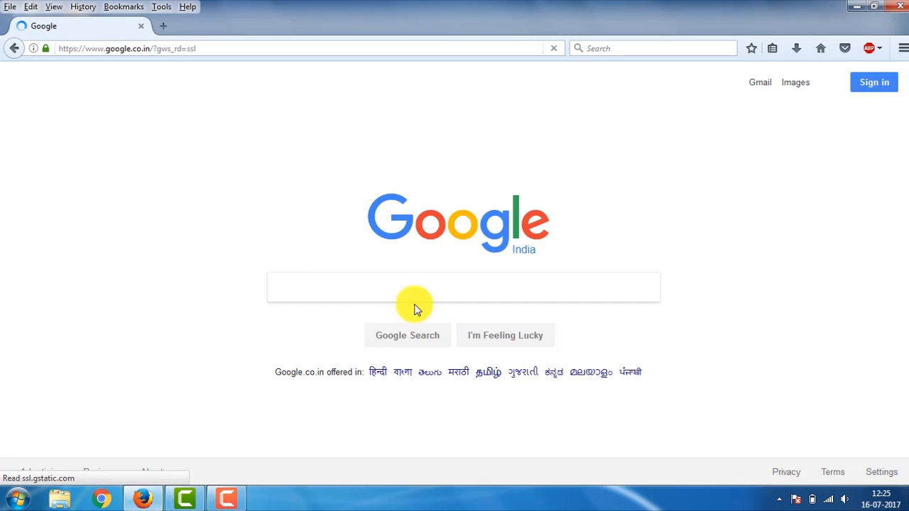
left_click(415, 287)
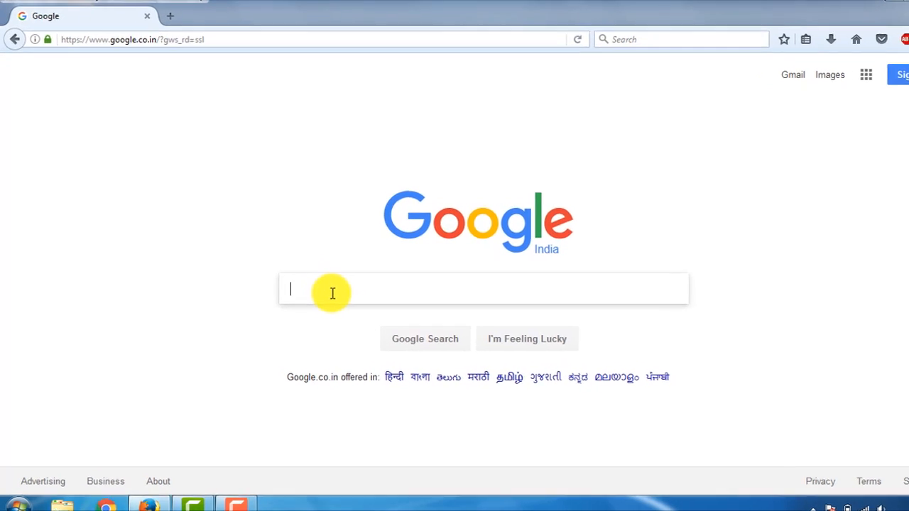
type("rufus")
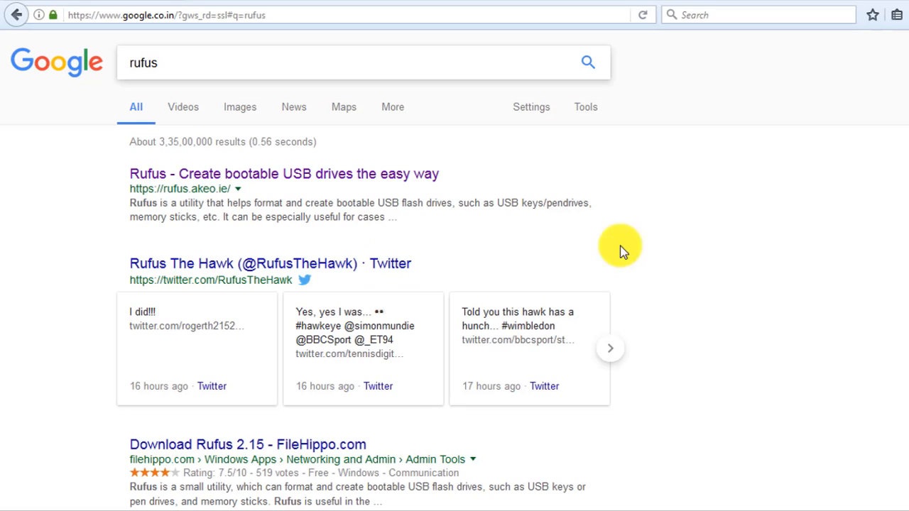
mouse_move(406, 186)
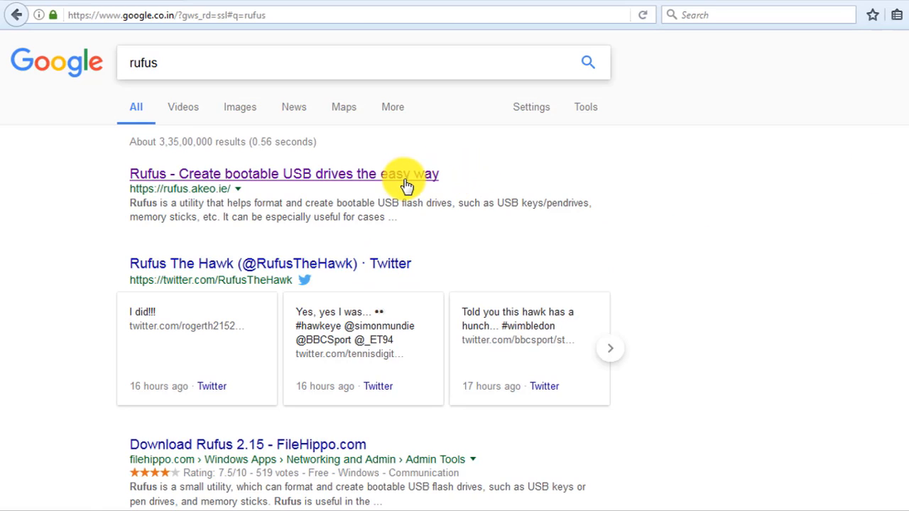
left_click(282, 173)
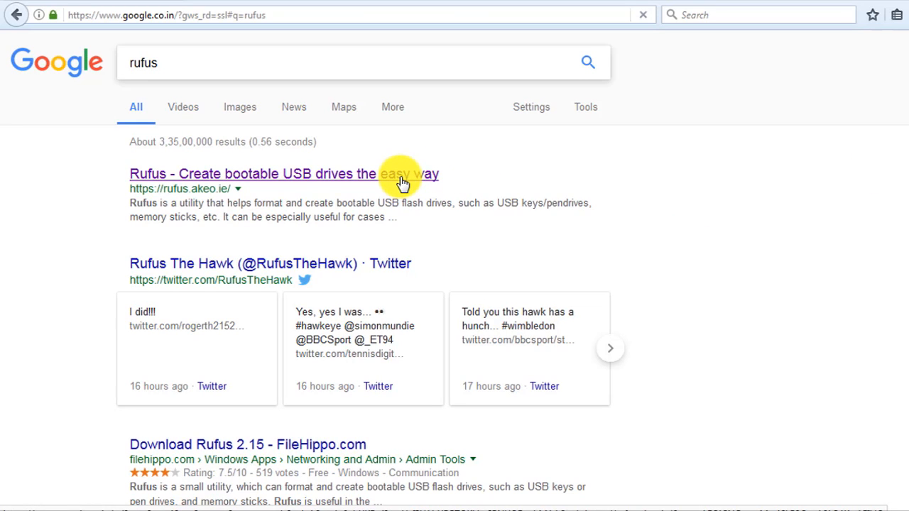
left_click(284, 173)
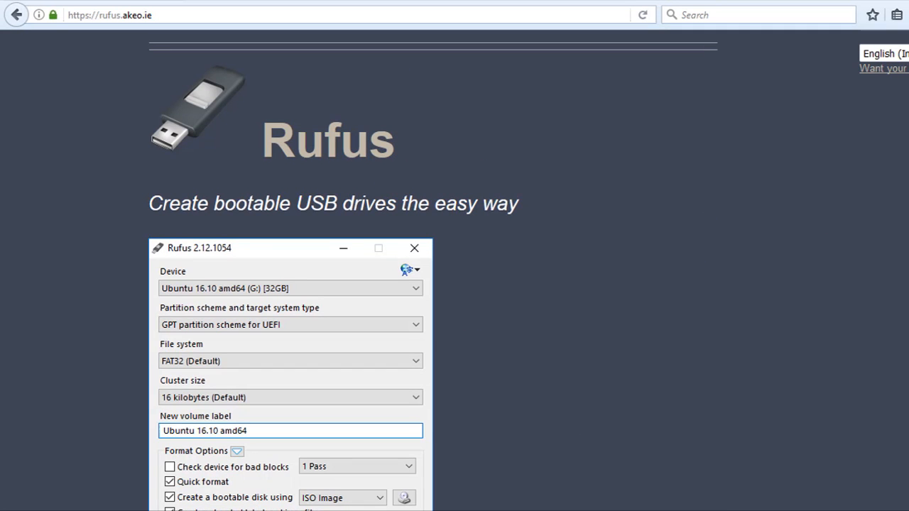
Step: Download the Rufus 2.15 executable from the site's Download section
scroll("down", 3)
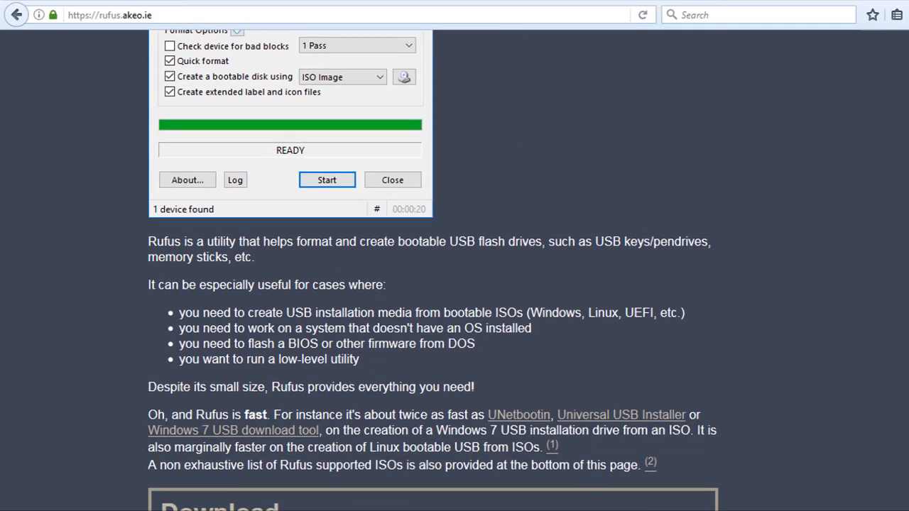
scroll("down", 3)
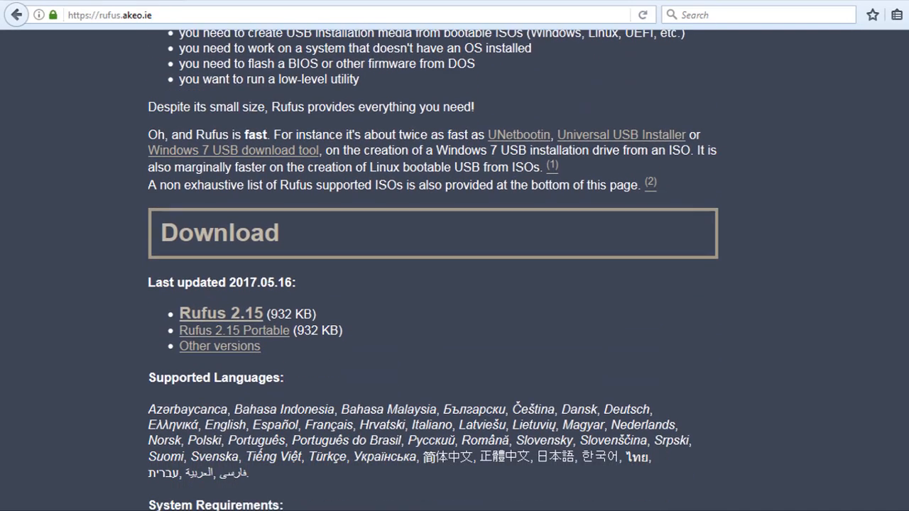
scroll("down", 3)
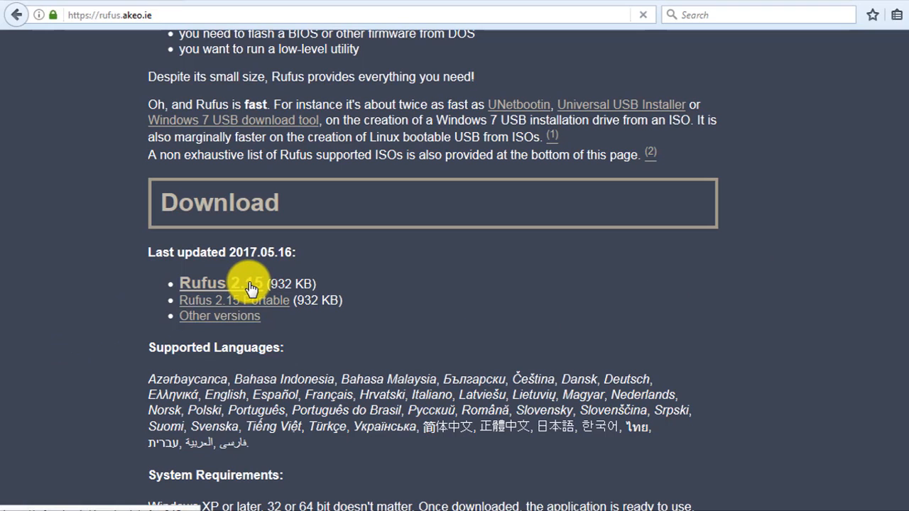
left_click(222, 284)
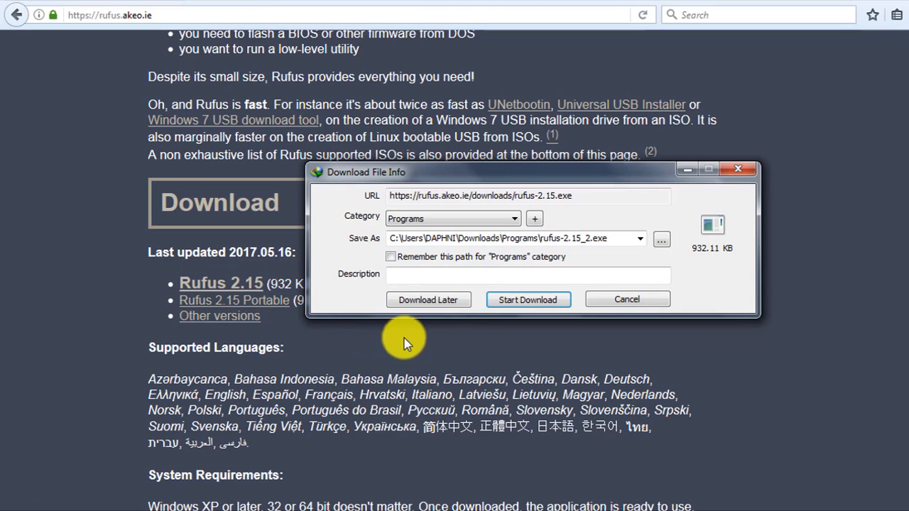
left_click(529, 298)
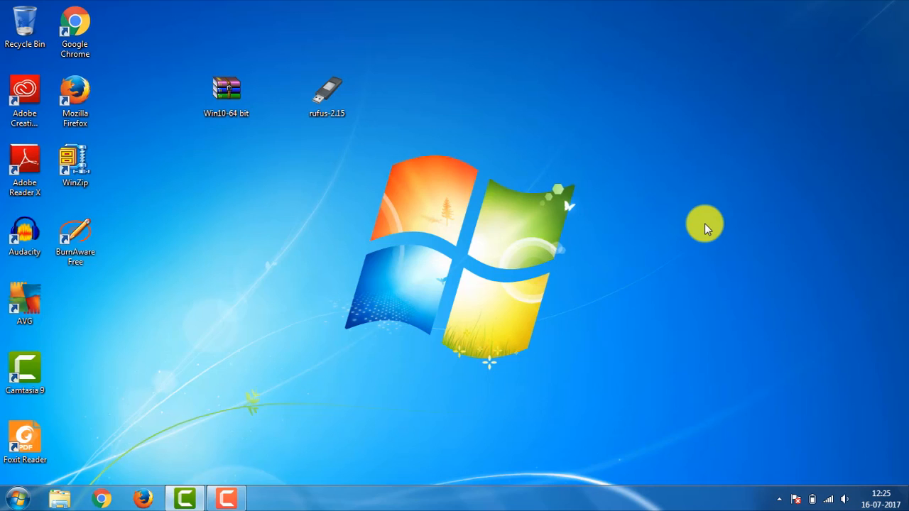
mouse_move(556, 137)
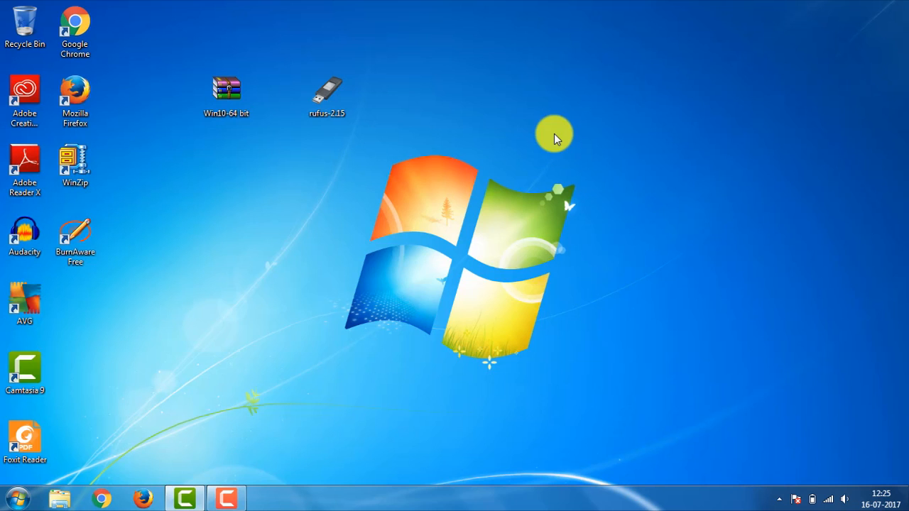
right_click(554, 135)
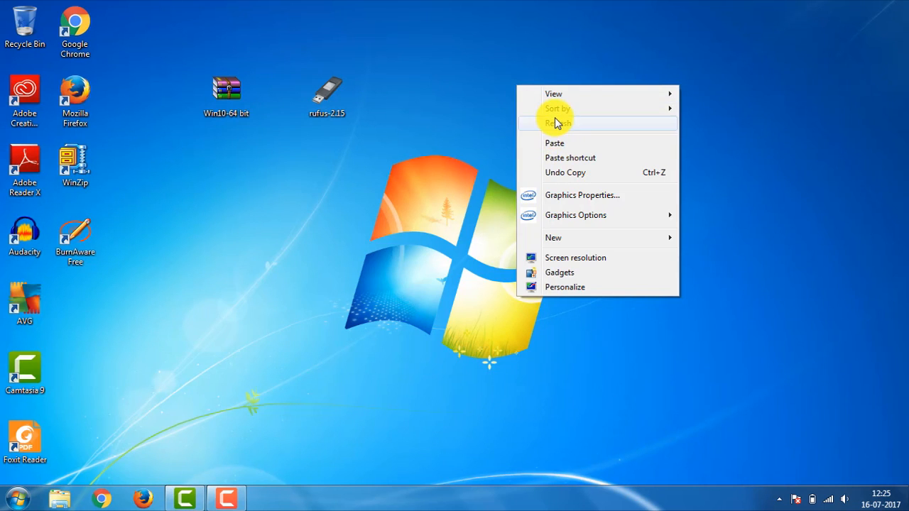
left_click(560, 122)
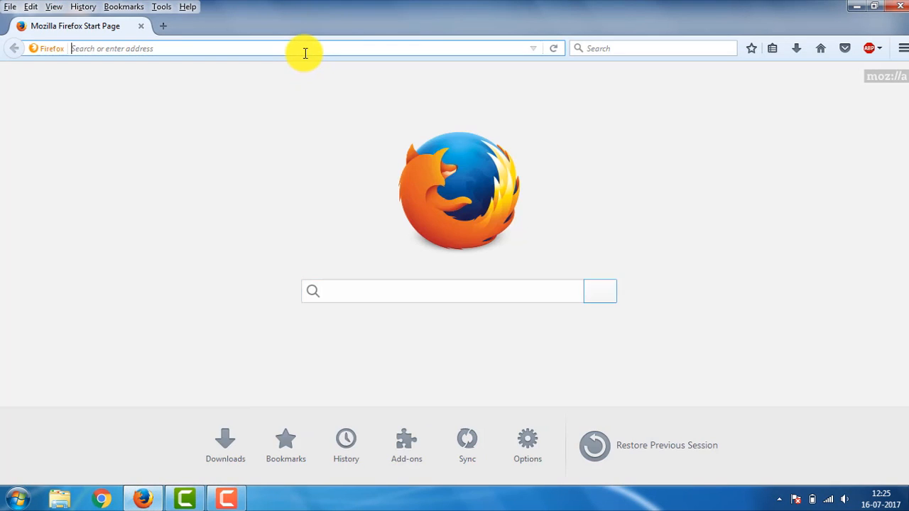
Step: Search Google for 'dvd b' burning software and go to the BurnAware site
type("google.co.in/?gws_rd=ssl")
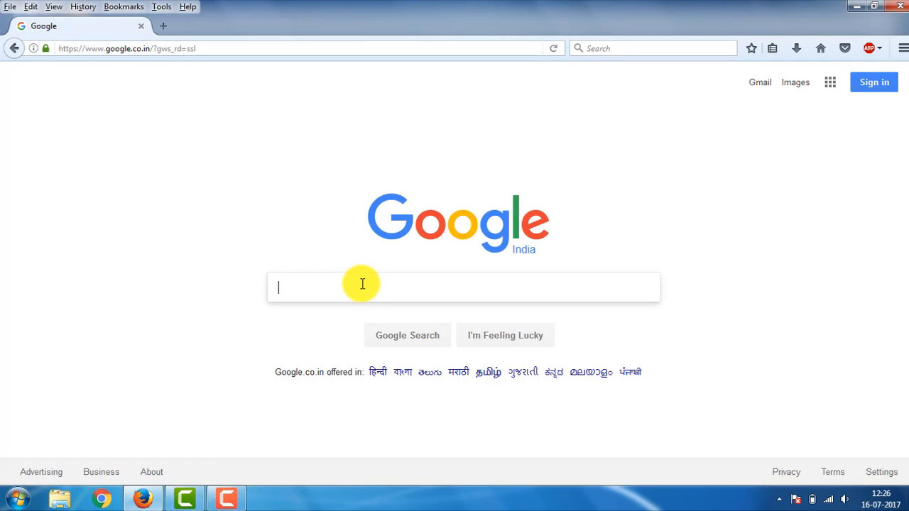
type("dvd burning software")
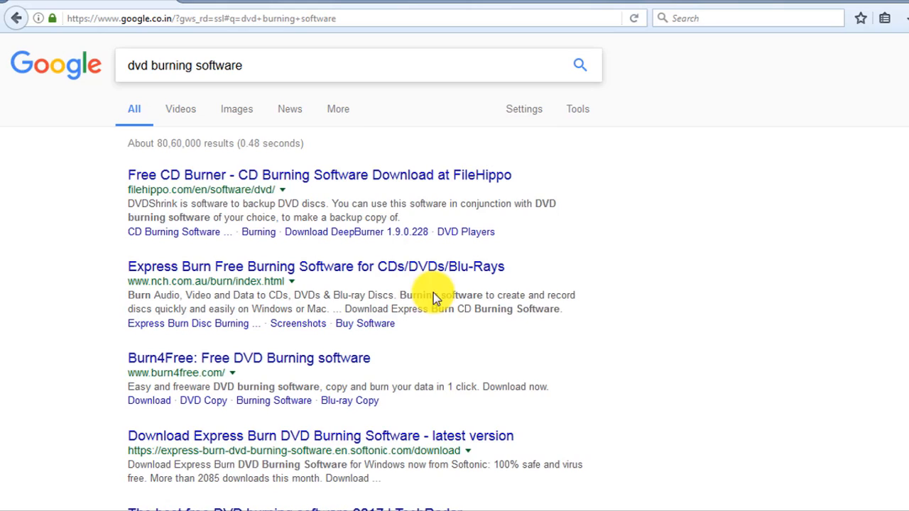
scroll("down", 3)
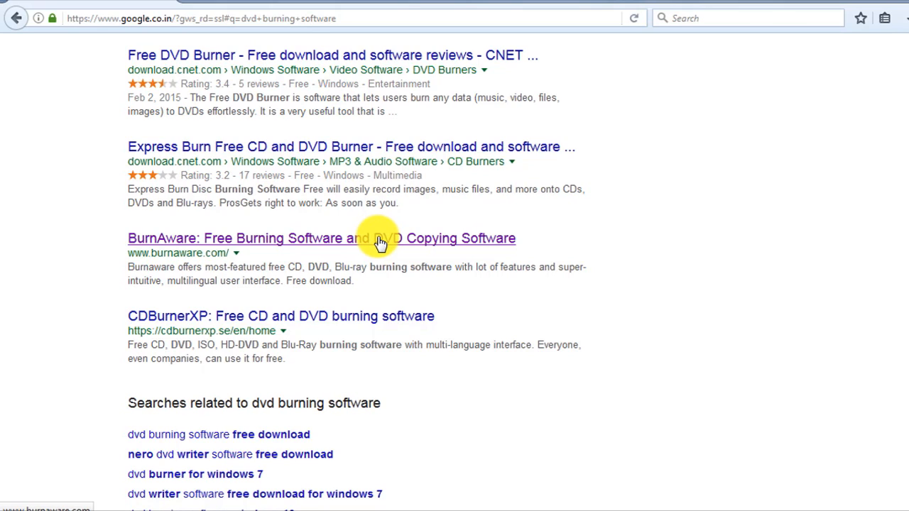
mouse_move(412, 244)
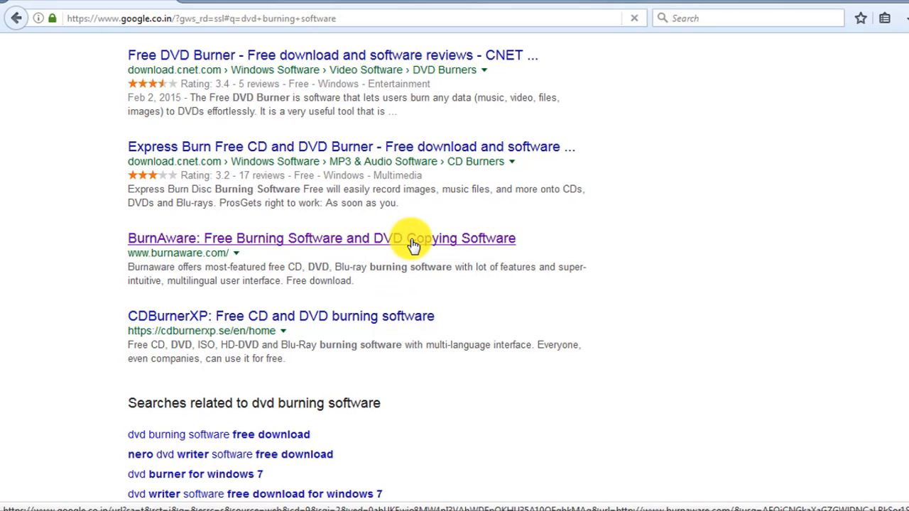
left_click(321, 239)
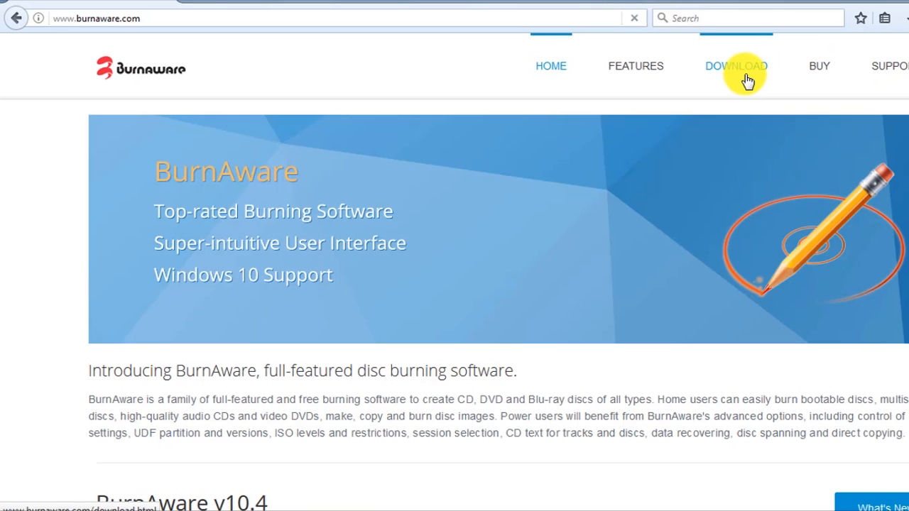
Step: Download the BurnAware Free 10.4 installer from the site's download page
left_click(736, 66)
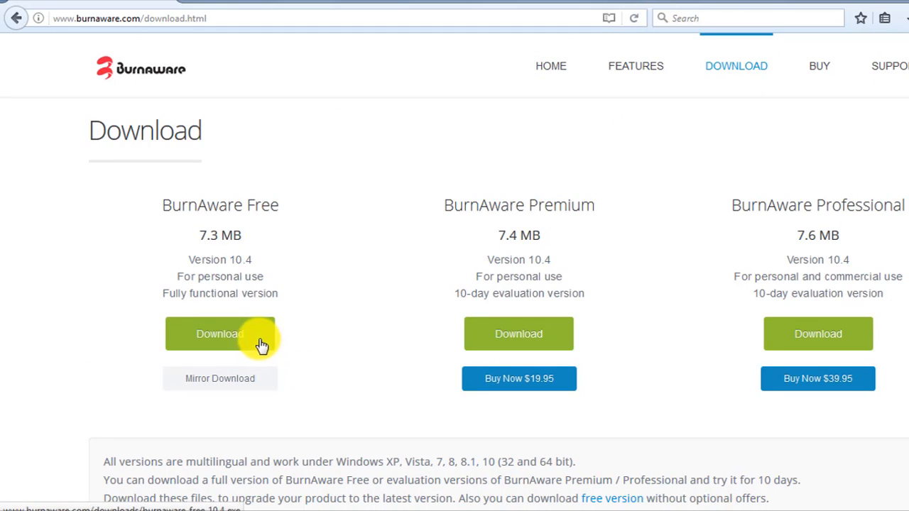
left_click(219, 333)
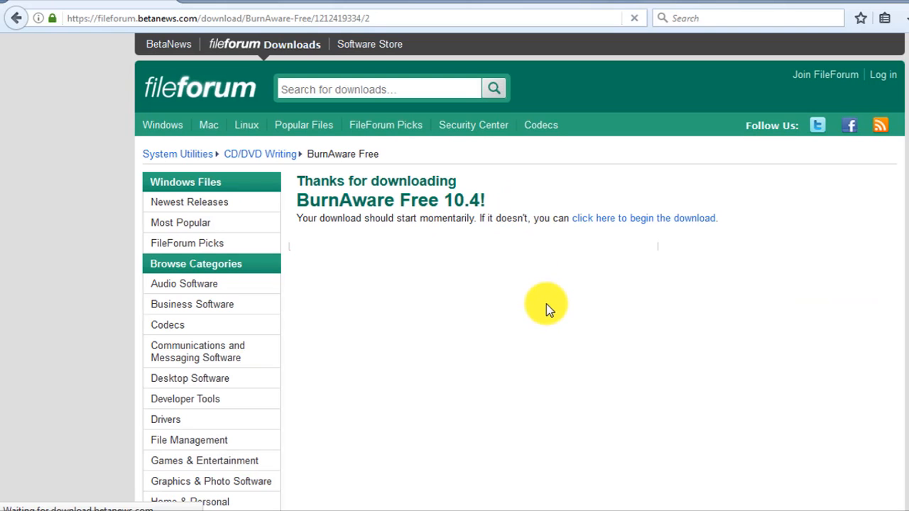
left_click(643, 219)
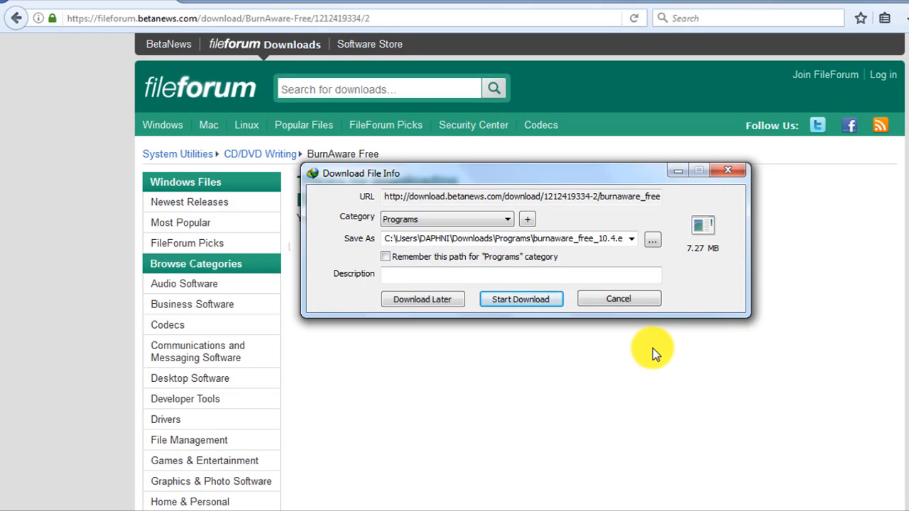
left_click(520, 299)
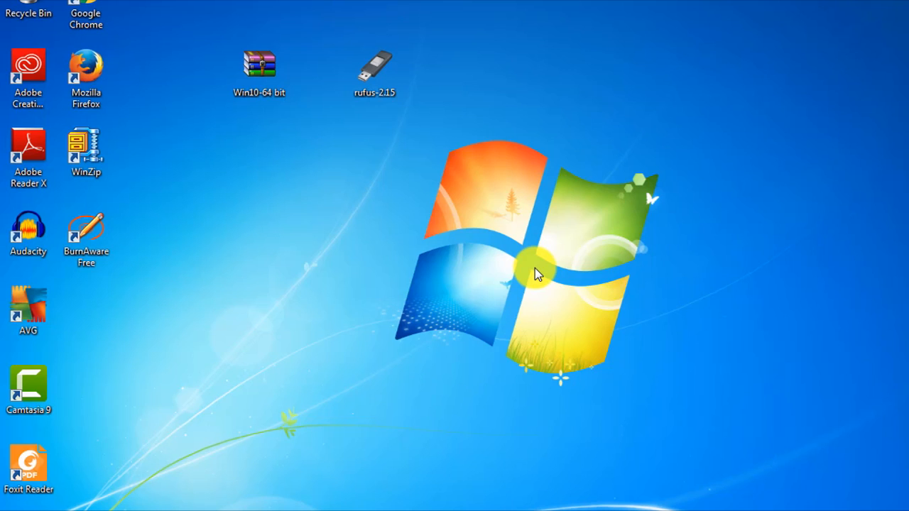
double_click(85, 234)
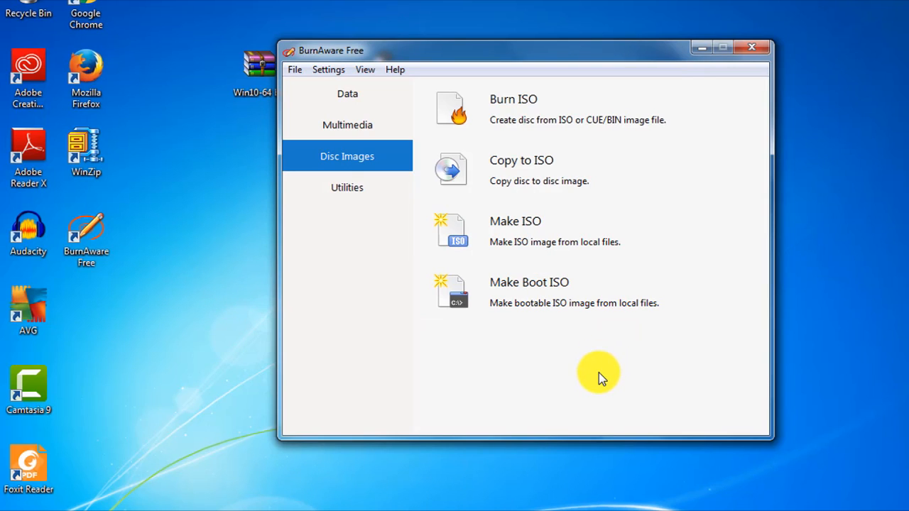
mouse_move(582, 348)
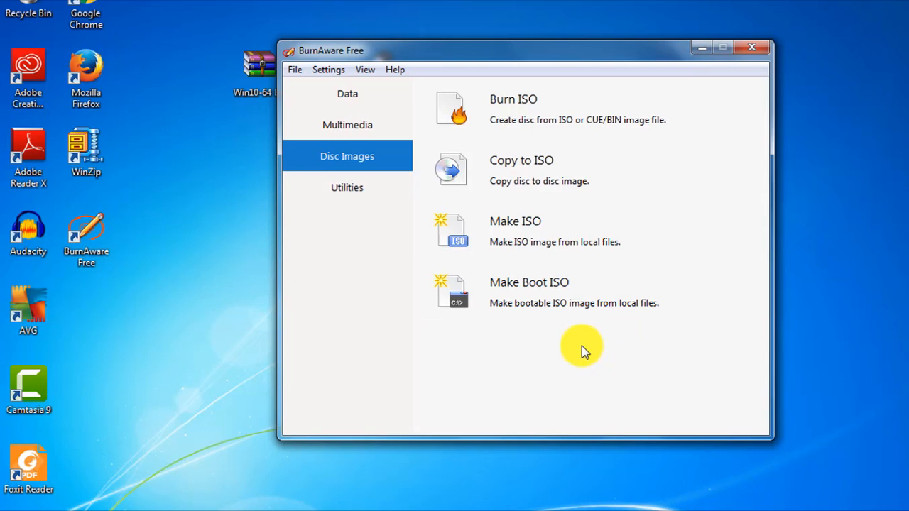
mouse_move(543, 170)
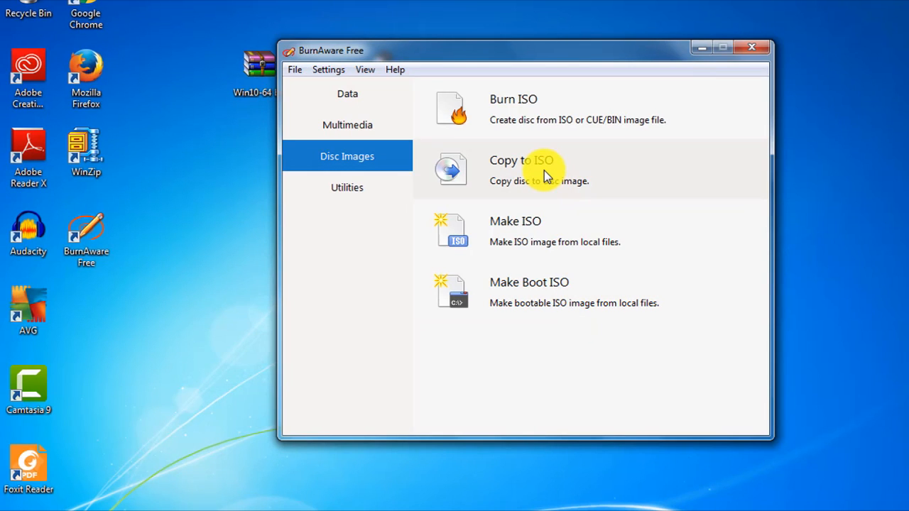
left_click(751, 47)
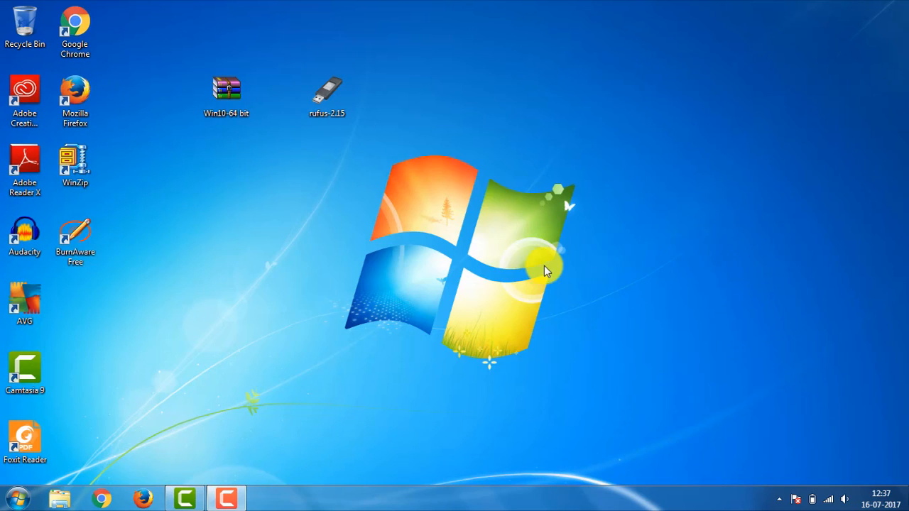
Step: Launch rufus-2.15 and set the 8GB USB drive to GPT partition scheme for UEFI
double_click(327, 92)
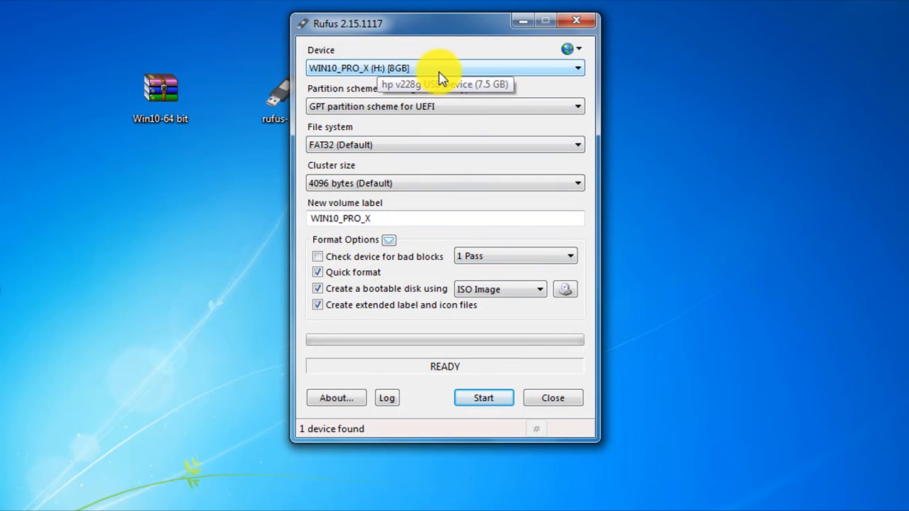
mouse_move(500, 125)
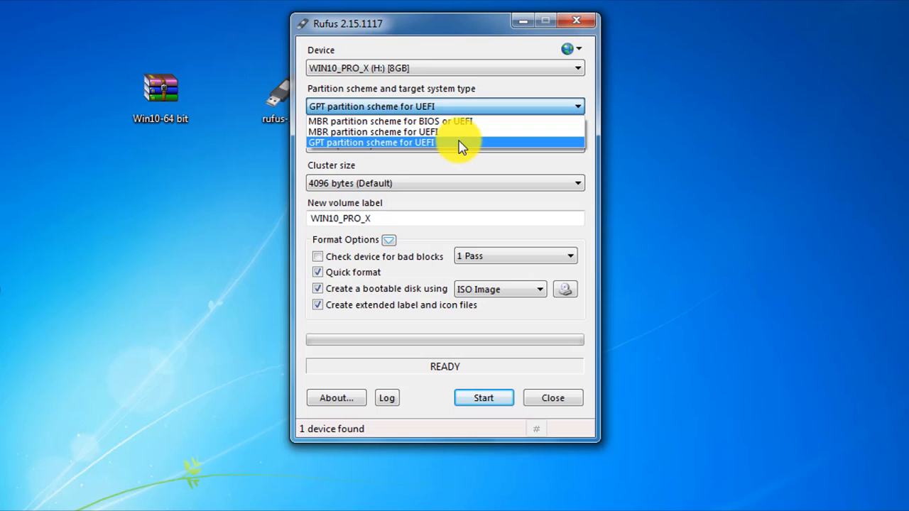
left_click(372, 142)
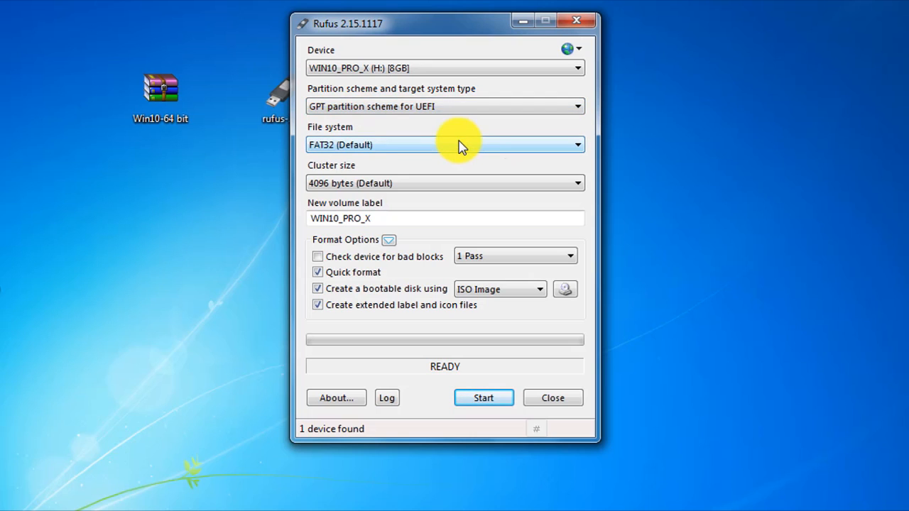
mouse_move(415, 149)
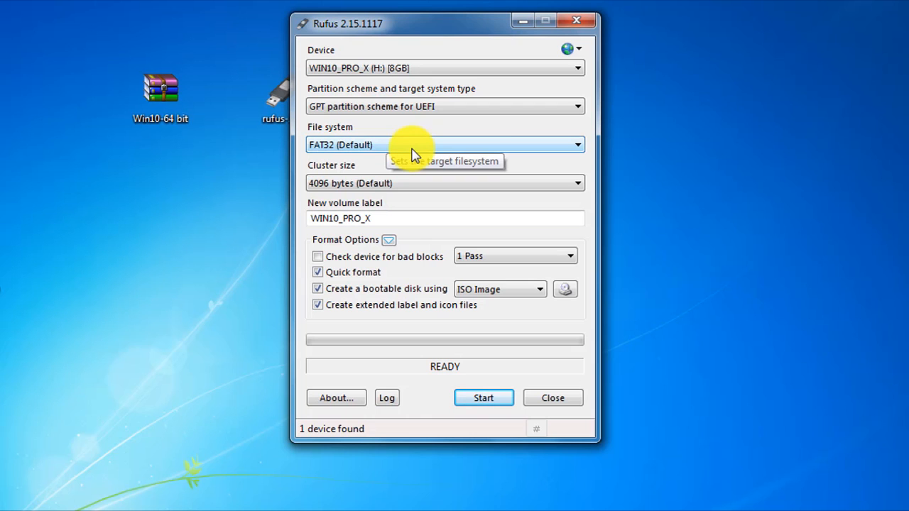
mouse_move(574, 294)
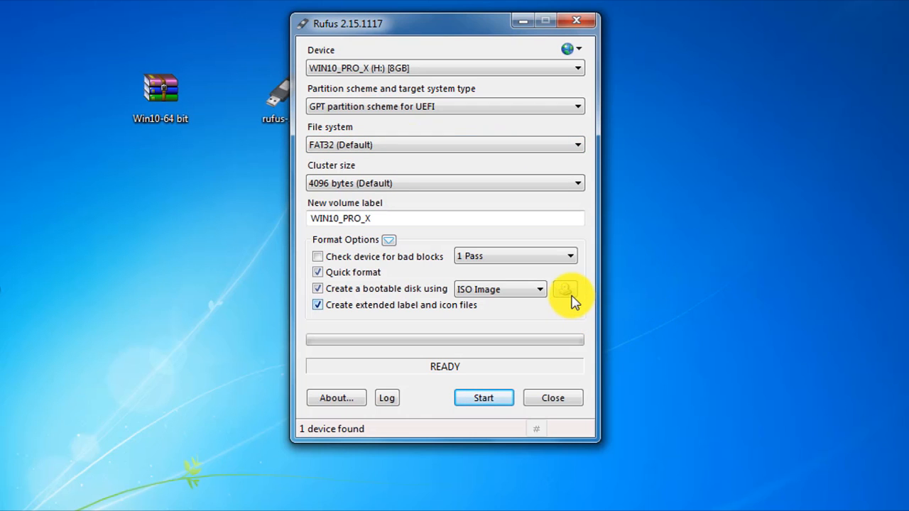
Step: Load the Win10-64 bit ISO from the Desktop as the Rufus source image
left_click(565, 290)
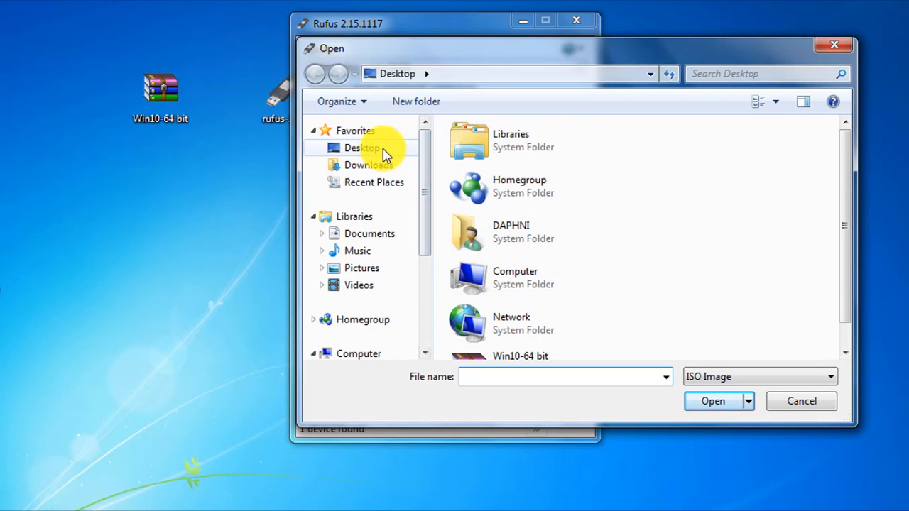
left_click(362, 148)
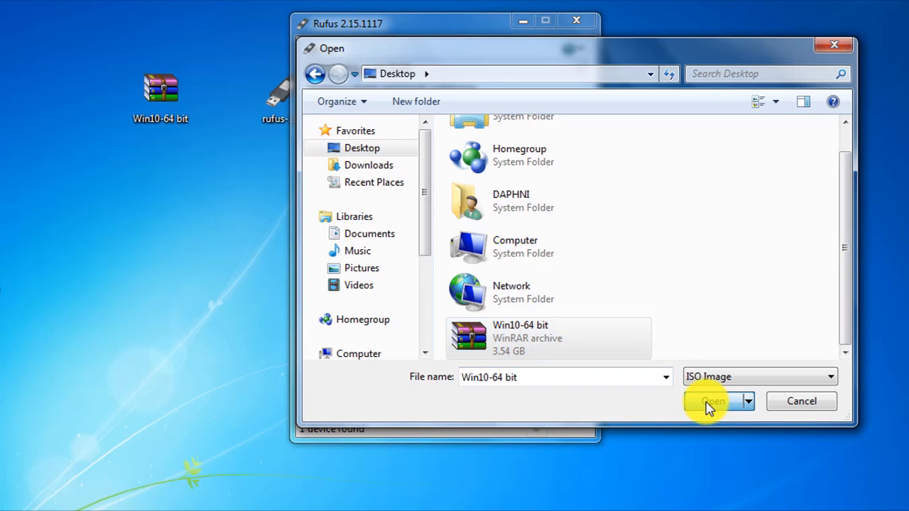
left_click(713, 400)
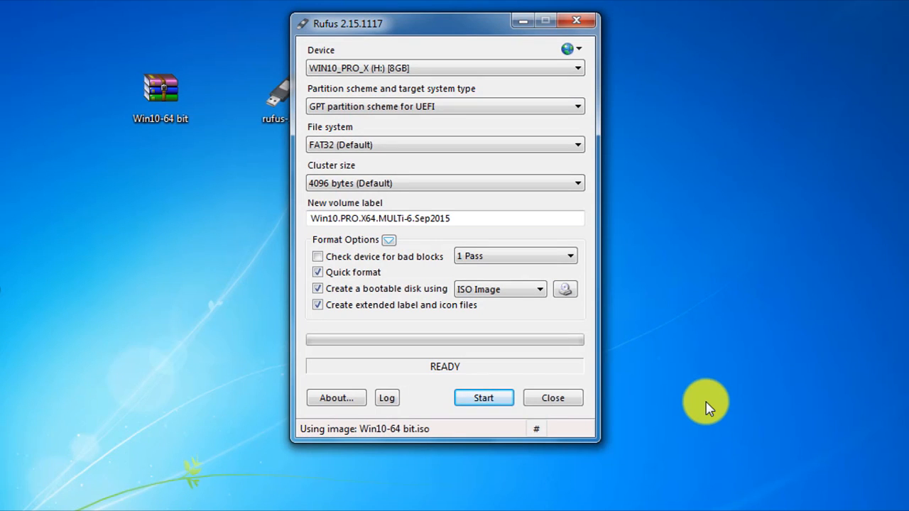
mouse_move(488, 145)
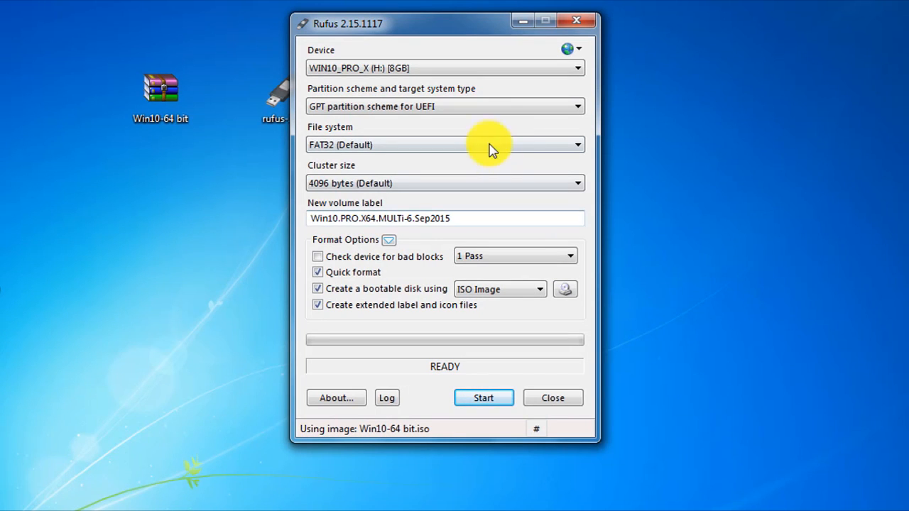
mouse_move(475, 110)
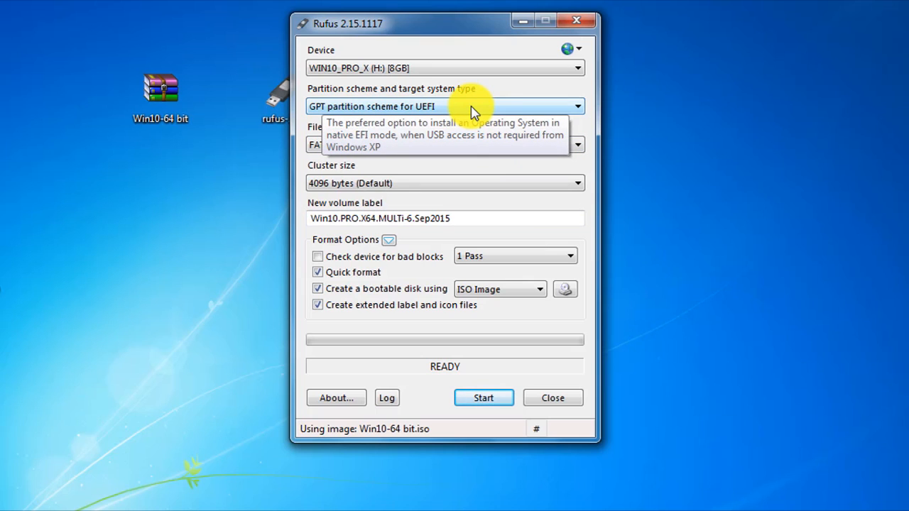
mouse_move(713, 210)
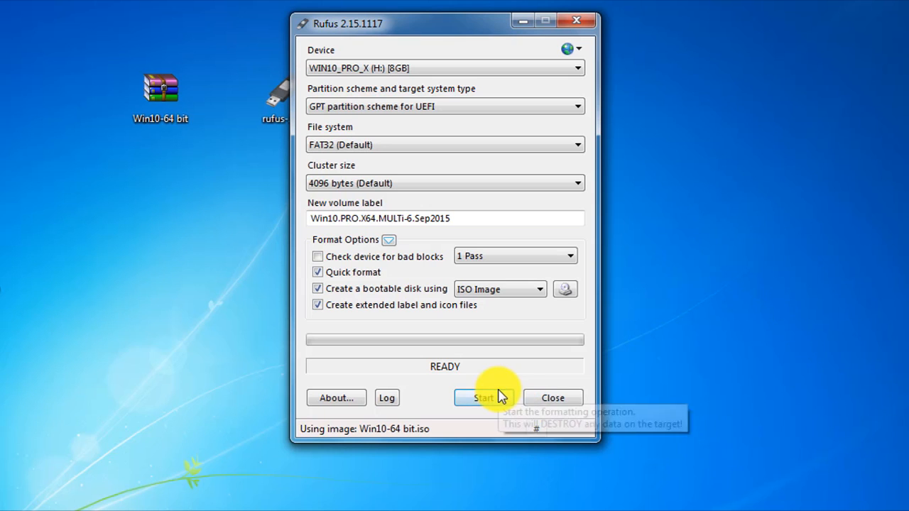
Step: Start writing the Windows 10 image to the USB, accept data erasure, and close Rufus when finished
left_click(483, 398)
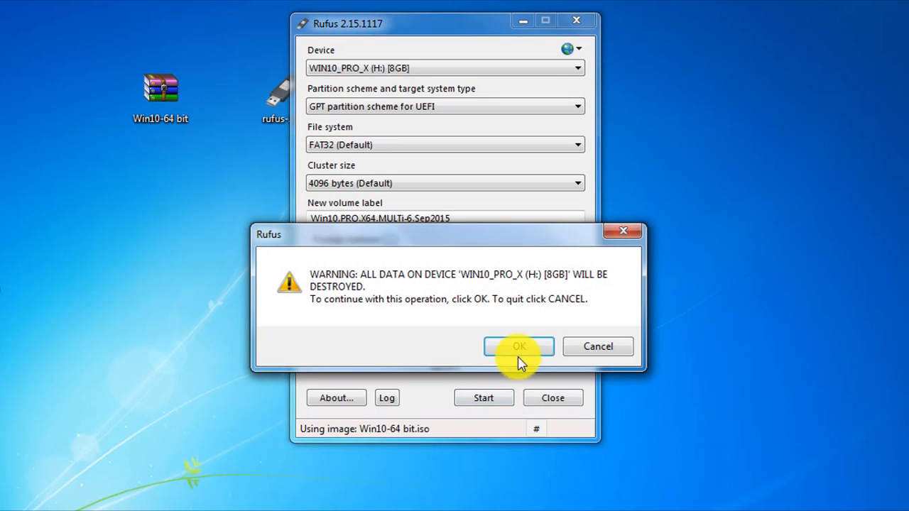
left_click(518, 346)
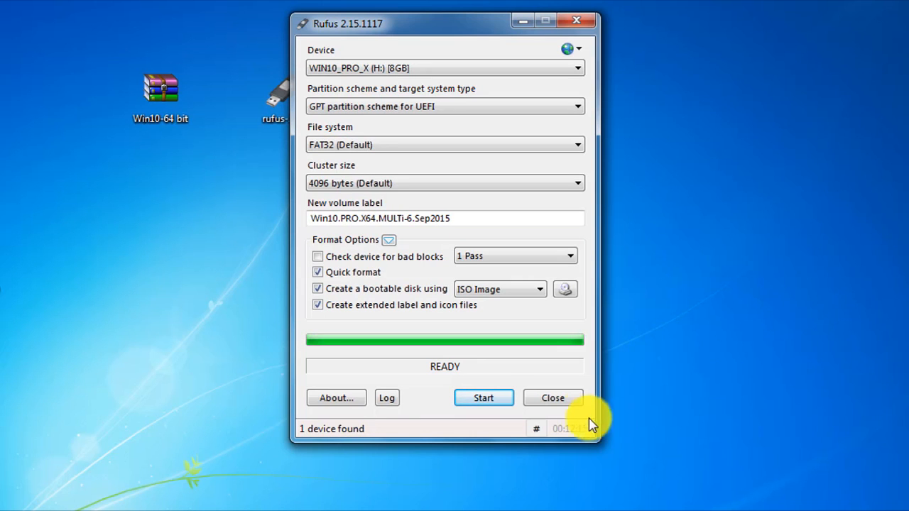
left_click(552, 397)
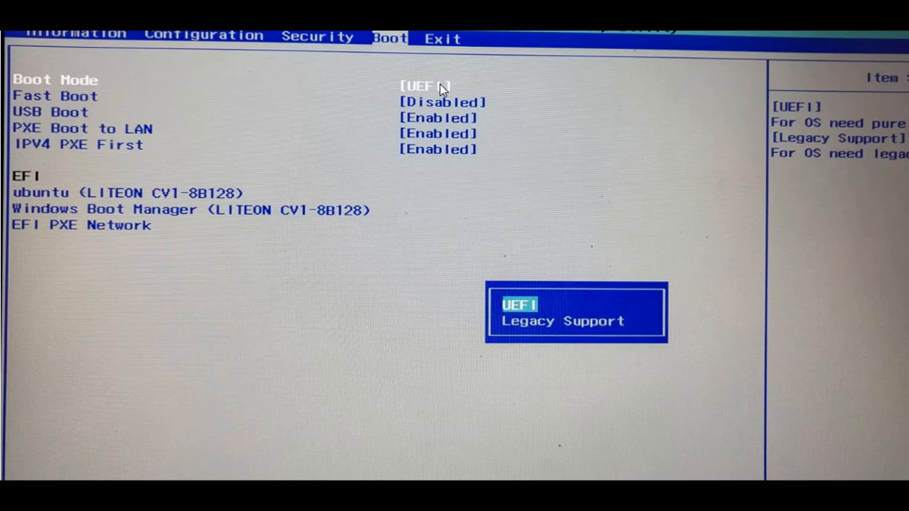
mouse_move(486, 88)
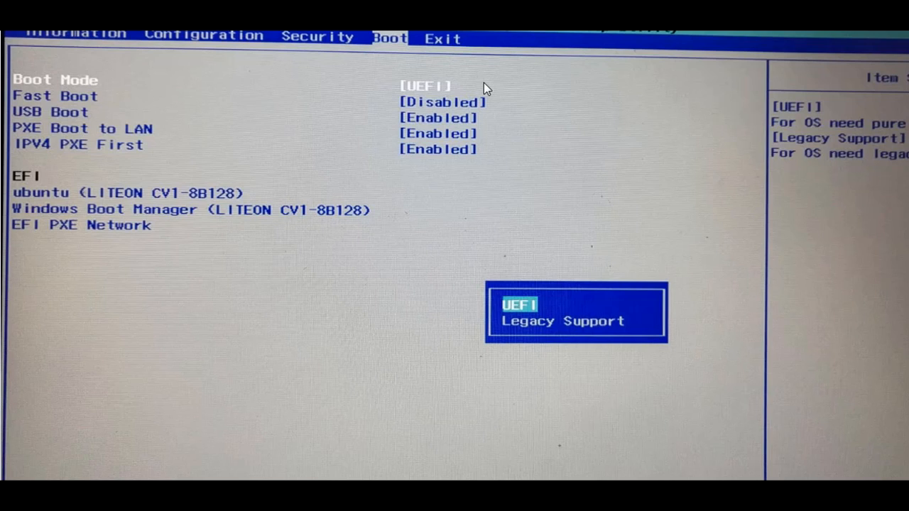
mouse_move(232, 85)
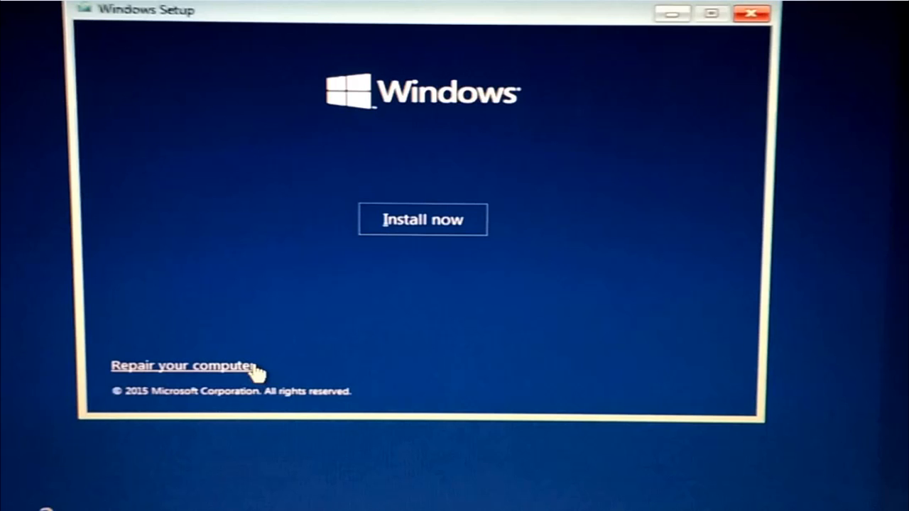
Step: Choose Repair your computer and launch Command Prompt from the advanced recovery options
left_click(182, 366)
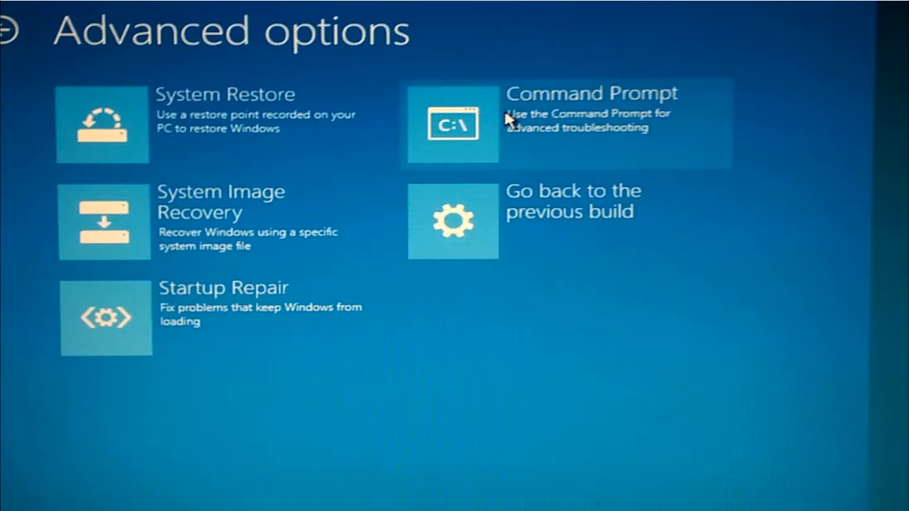
left_click(451, 125)
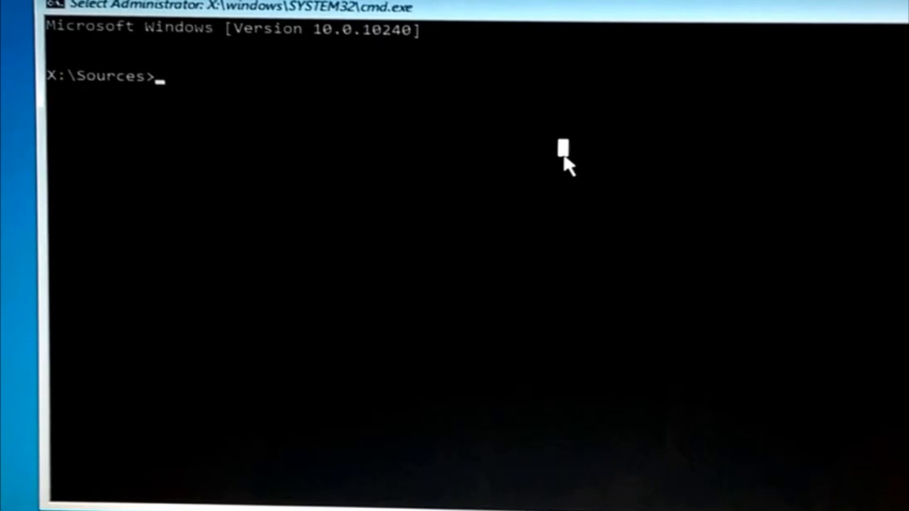
Step: Run diskpart, list the disks, and begin selecting disk 0
type("diskpart")
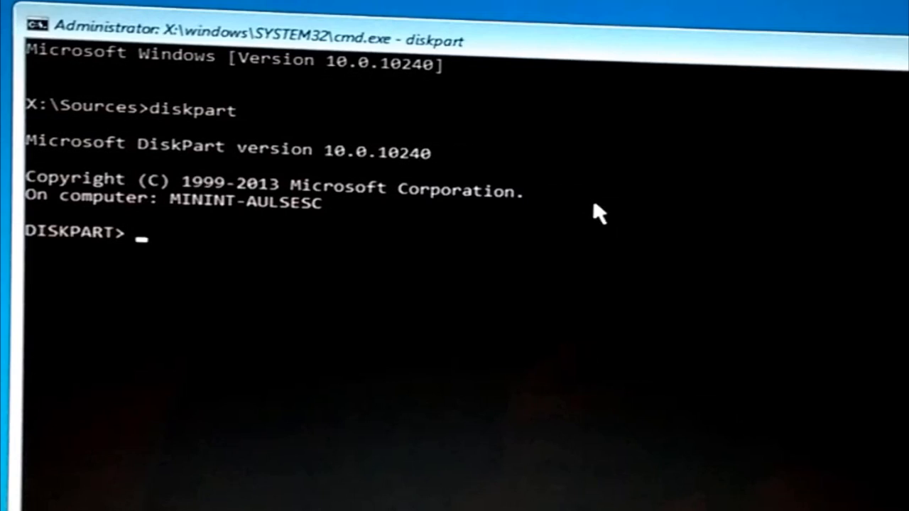
type("list disk")
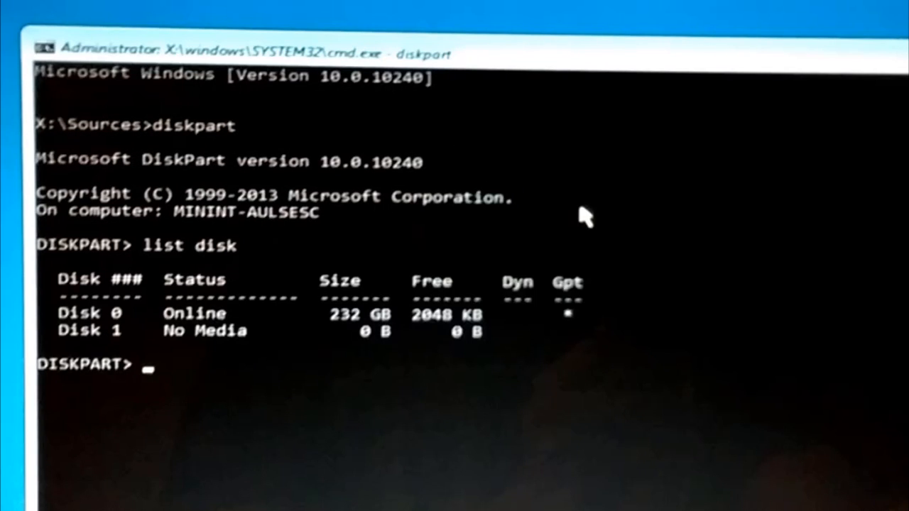
mouse_move(582, 315)
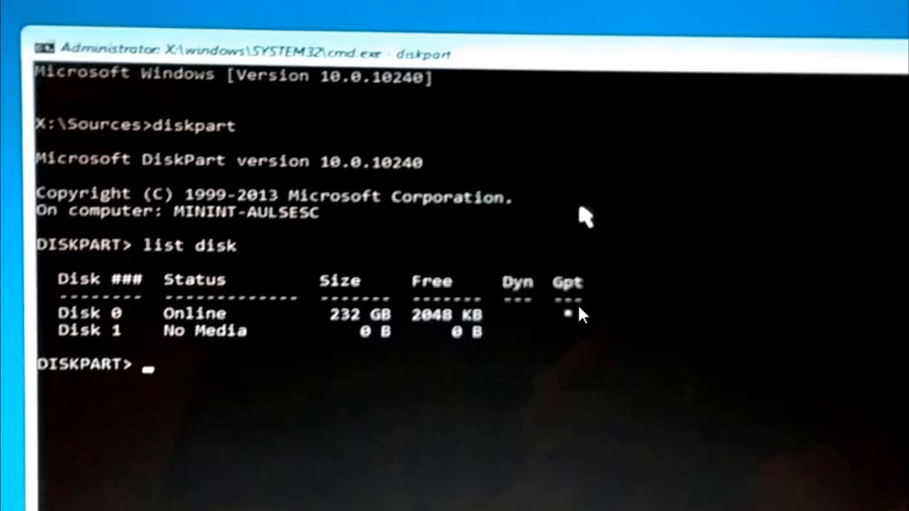
mouse_move(162, 315)
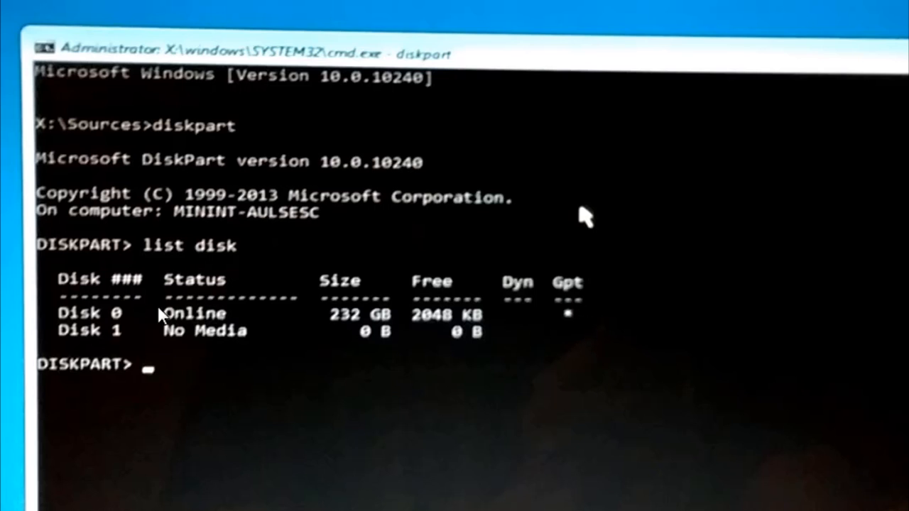
mouse_move(226, 330)
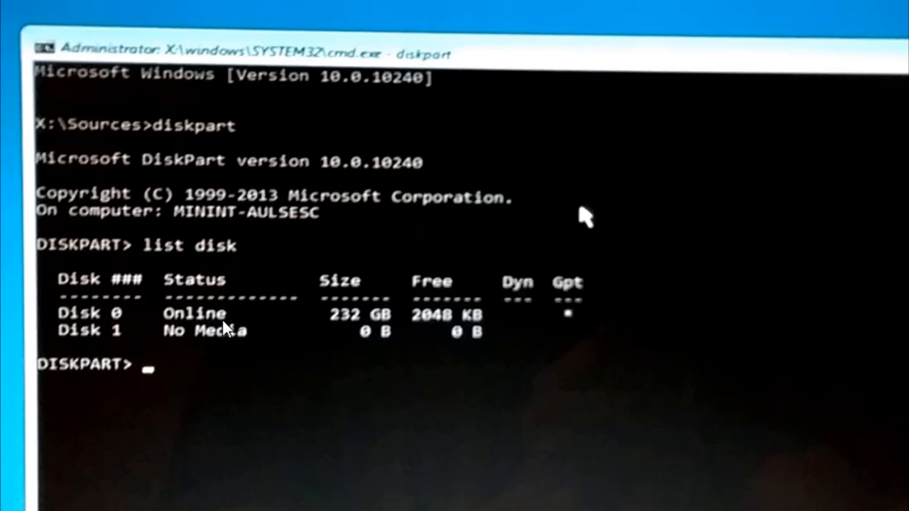
mouse_move(505, 335)
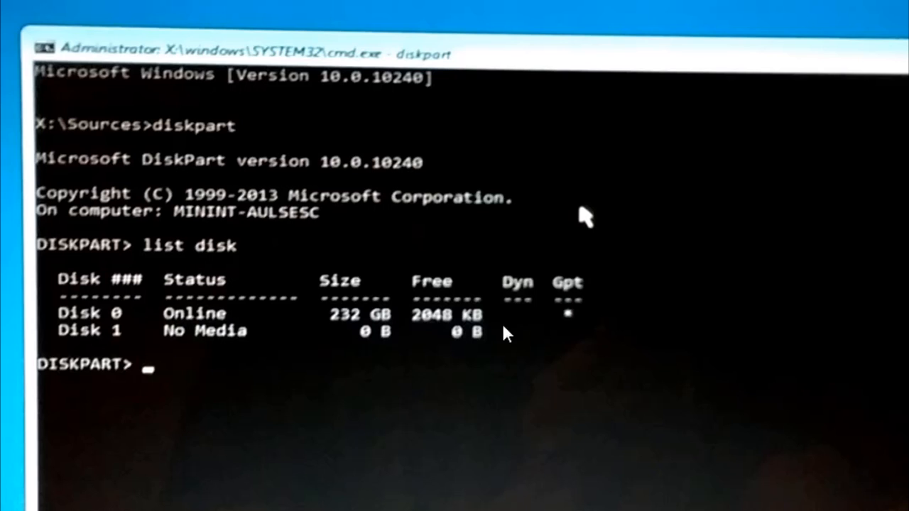
mouse_move(574, 326)
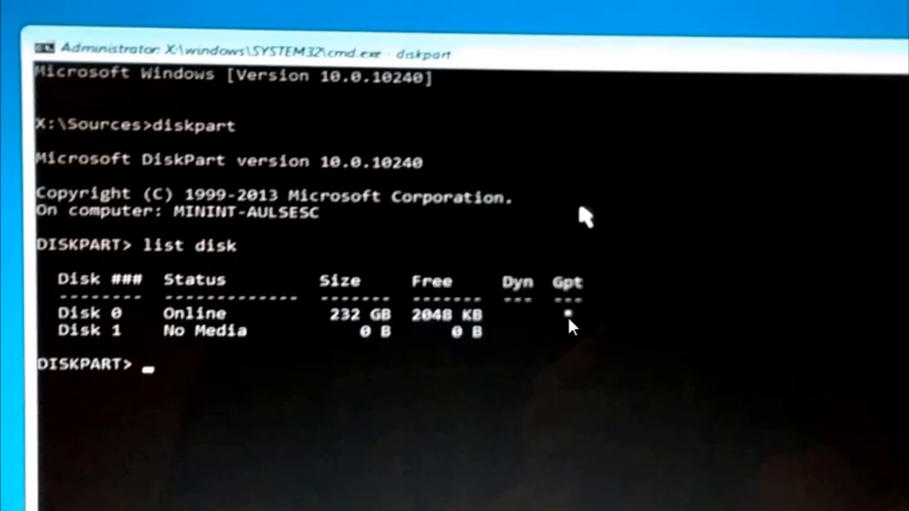
mouse_move(593, 325)
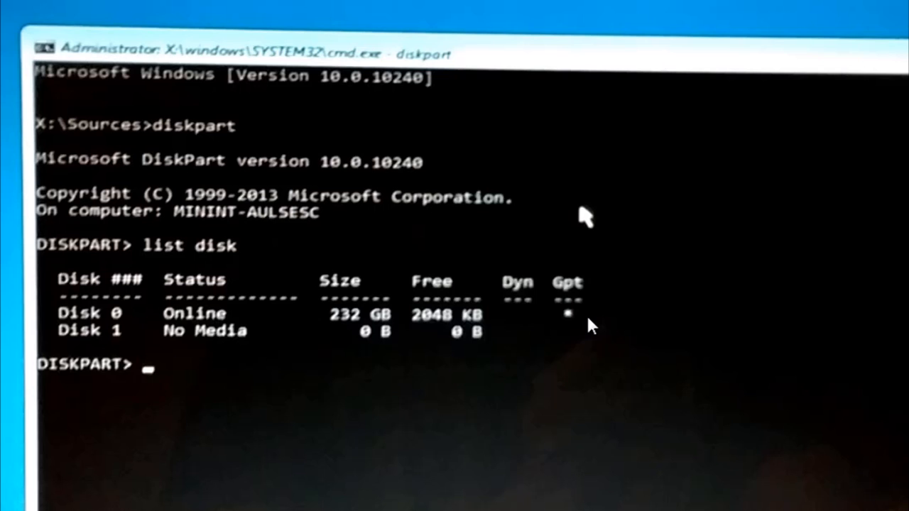
mouse_move(599, 323)
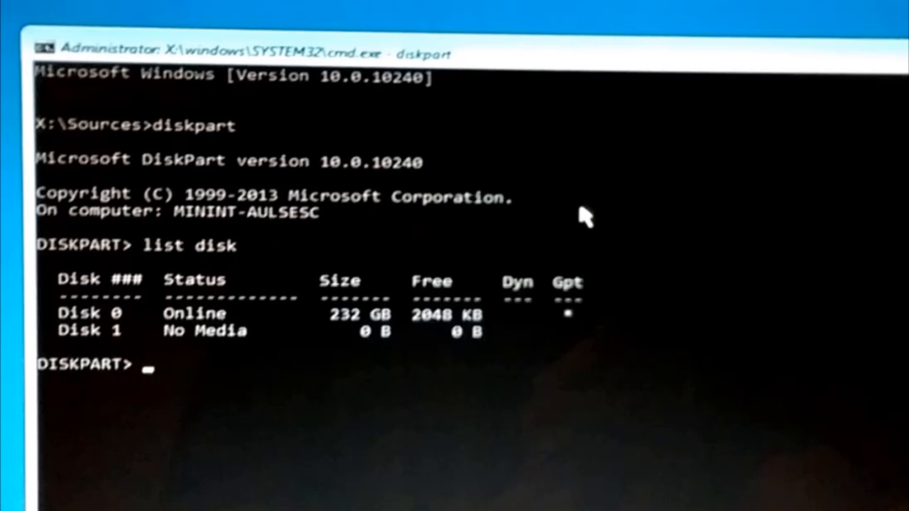
type("select disk 0")
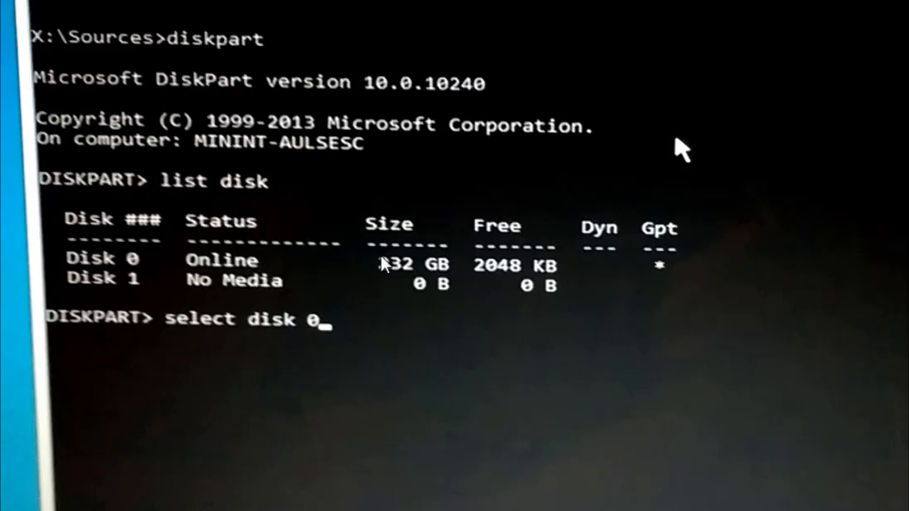
mouse_move(679, 277)
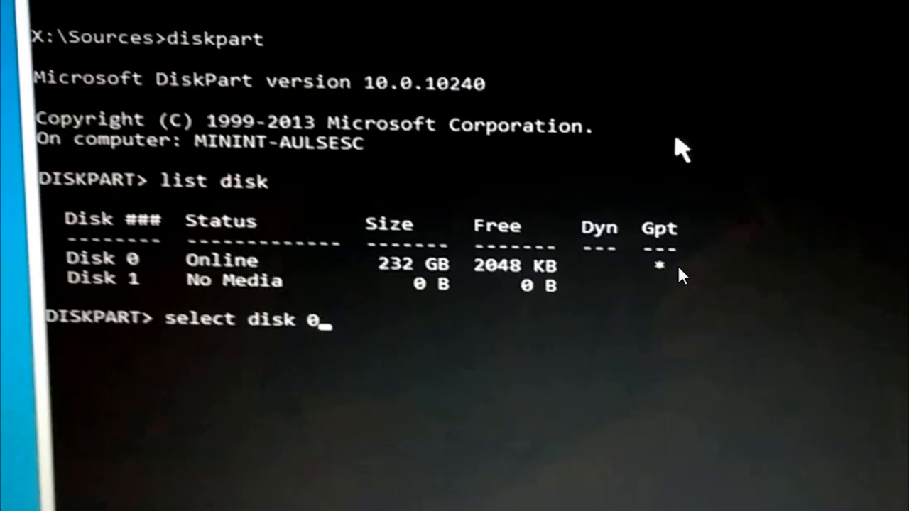
mouse_move(339, 335)
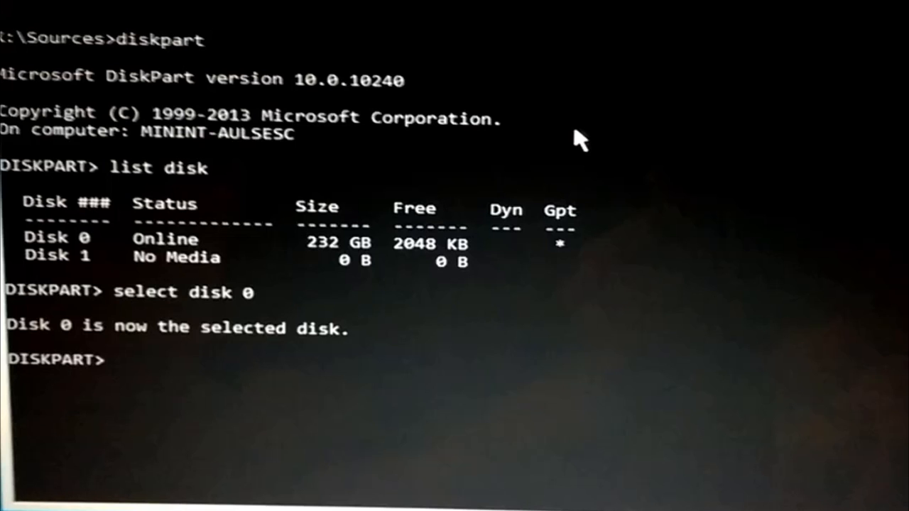
Step: Wipe the selected Disk 0 with the DiskPart clean command
type("clean")
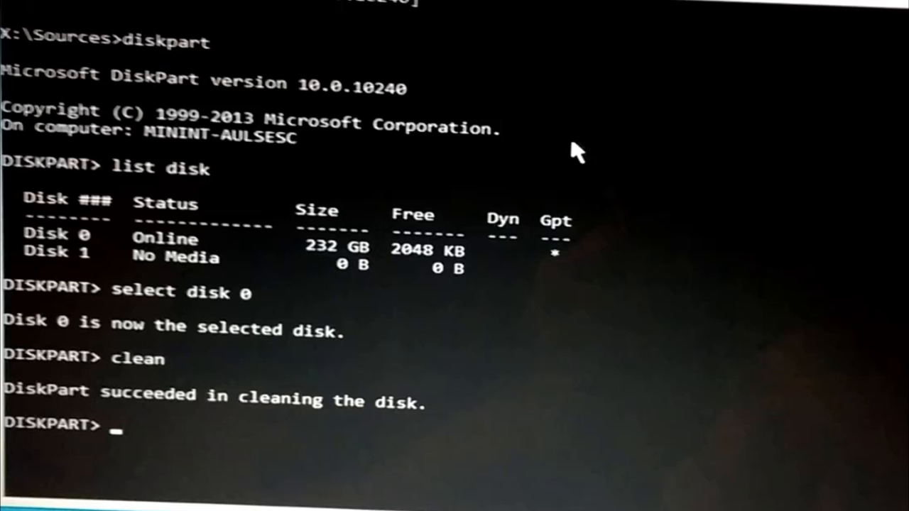
Step: List the disks again to verify Disk 0 is fully free at 232 GB without GPT
type("list disk")
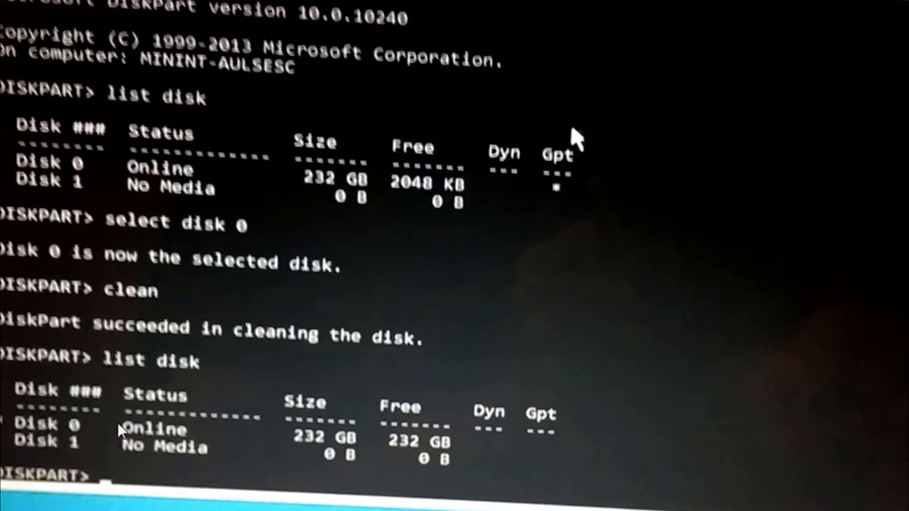
mouse_move(546, 447)
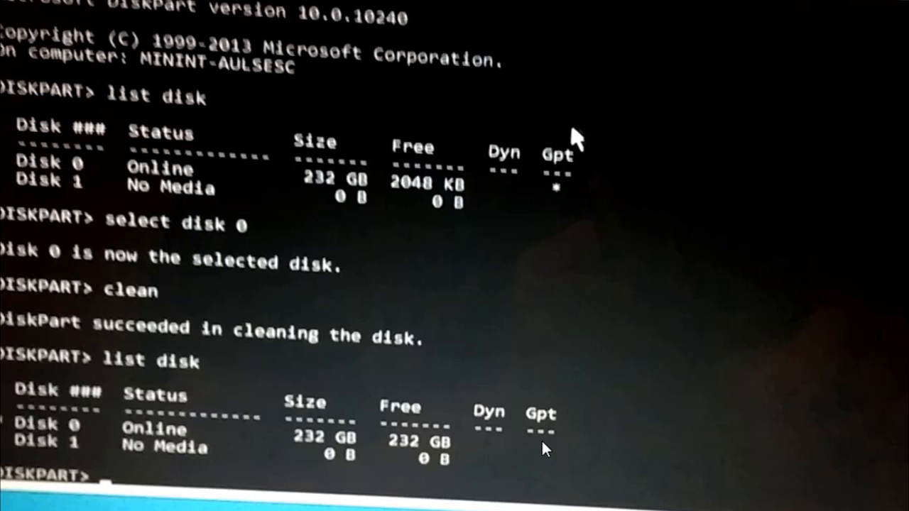
mouse_move(547, 476)
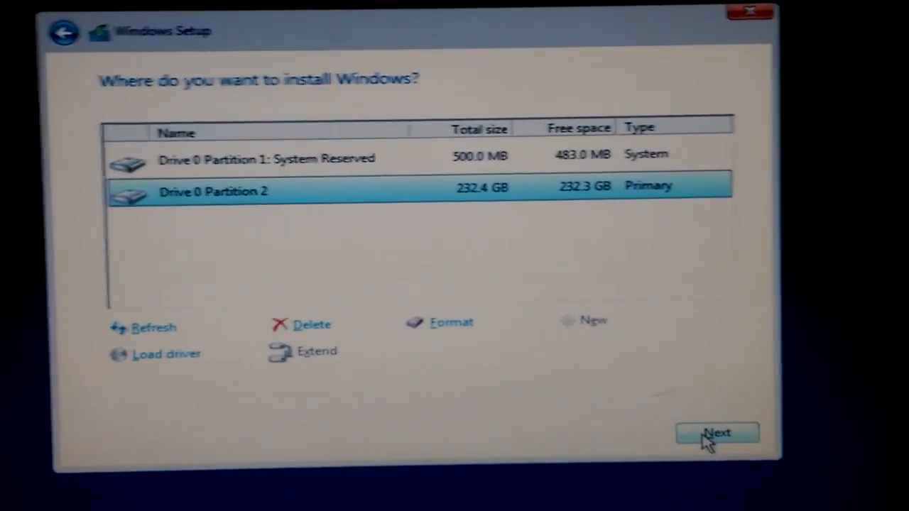
Step: Begin installing Windows onto Drive 0 Partition 2
left_click(718, 433)
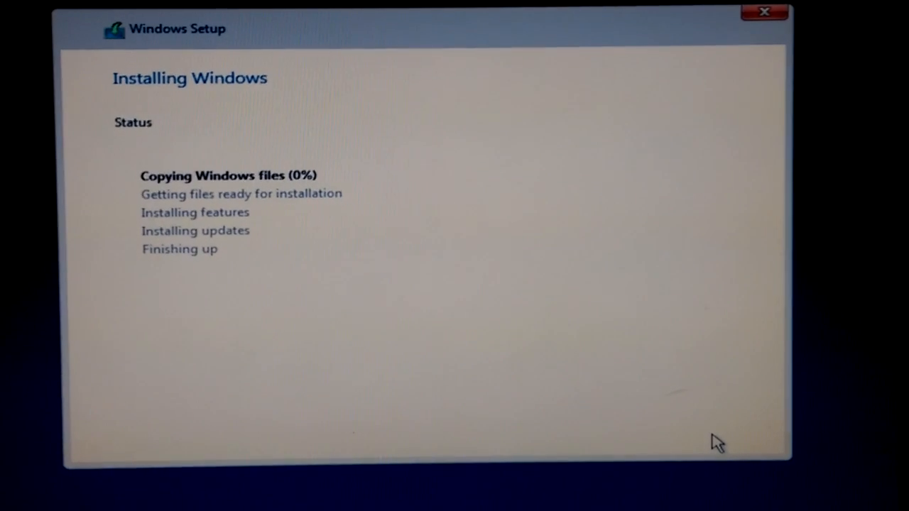